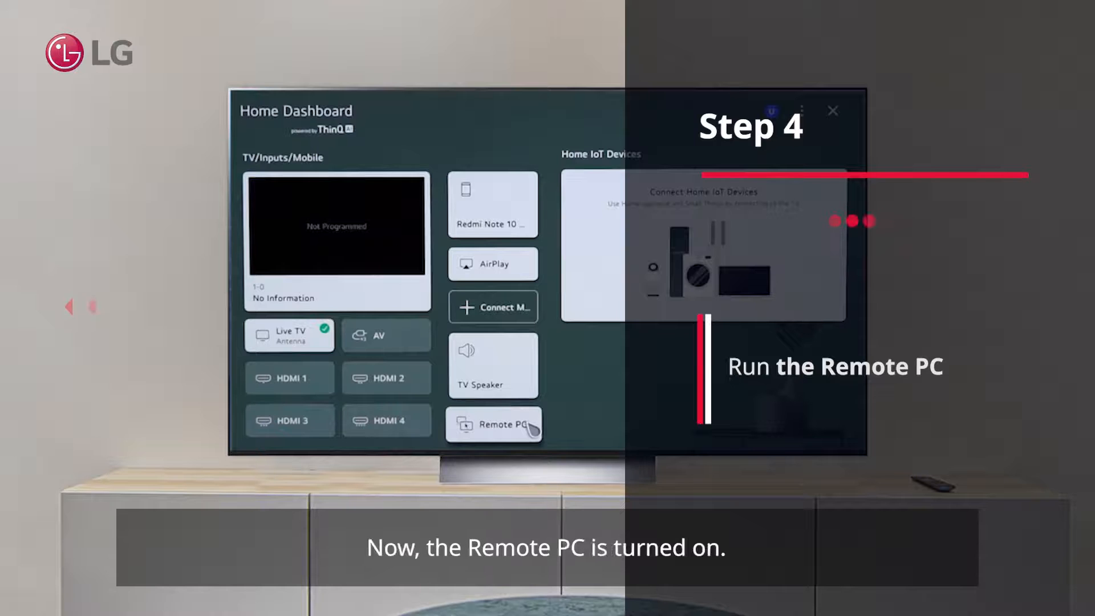
# Step: Launch the Remote PC app from the Home Dashboard tile
pyautogui.click(492, 425)
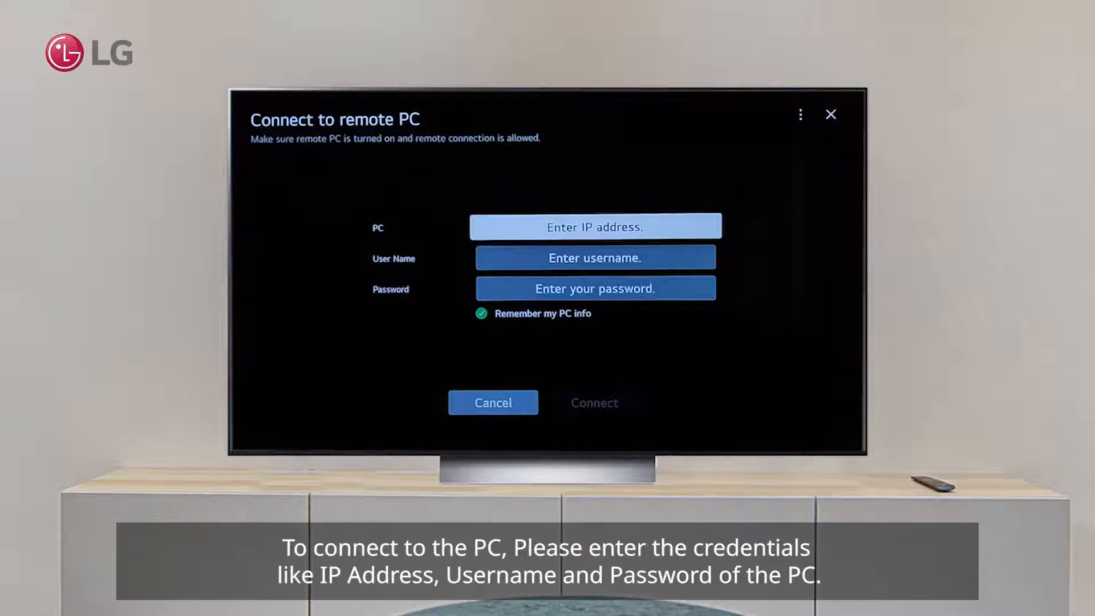
# Step: Fill the connection form with PC address 192.168.15.127, the user name and the password
pyautogui.click(596, 225)
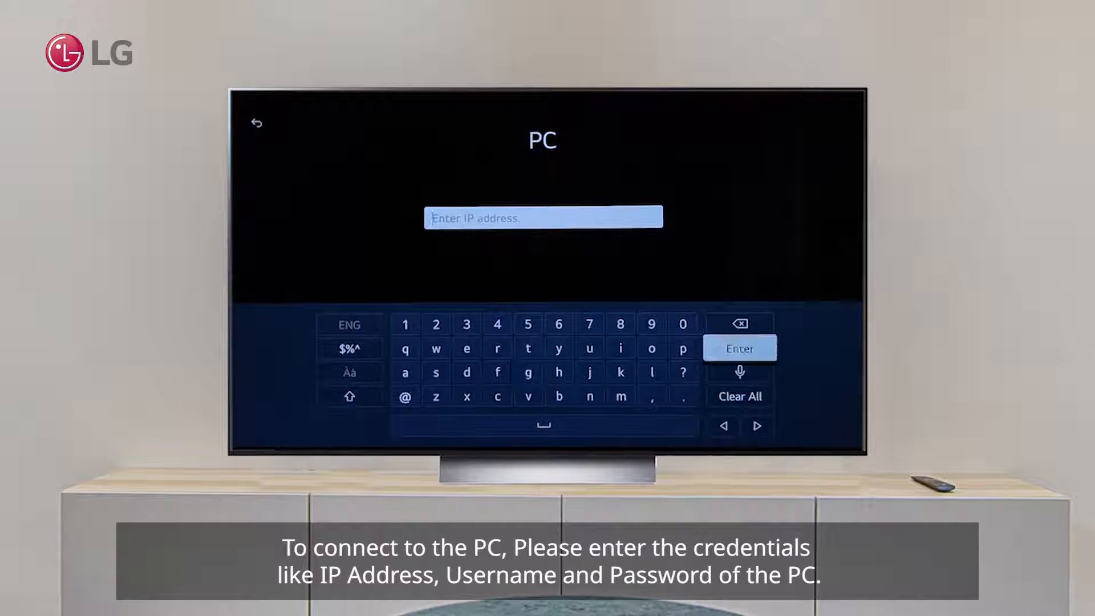
pyautogui.write('192.16')
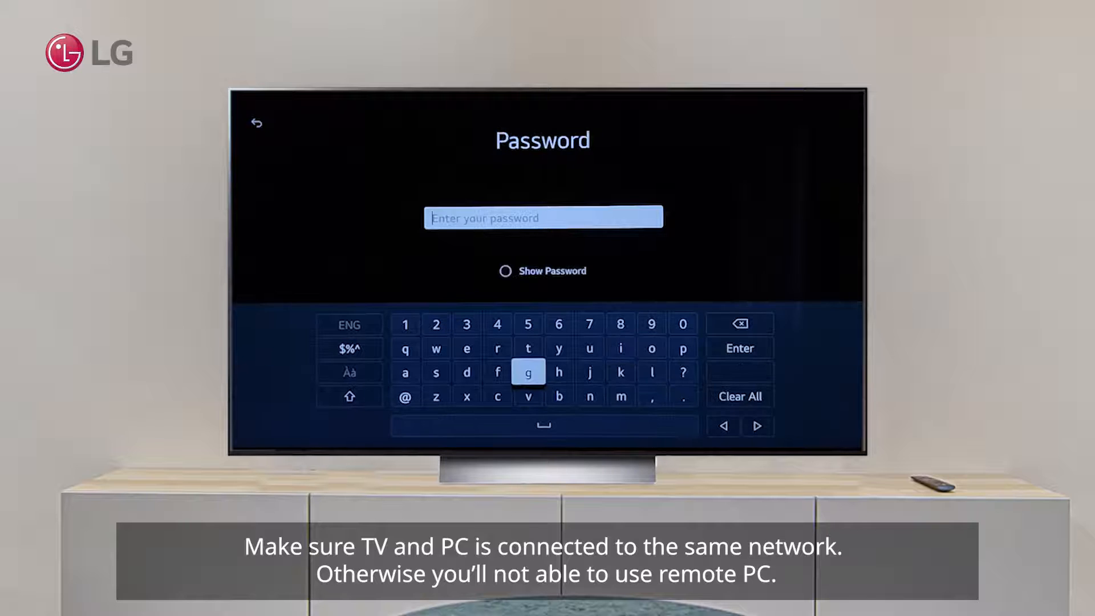
pyautogui.click(349, 347)
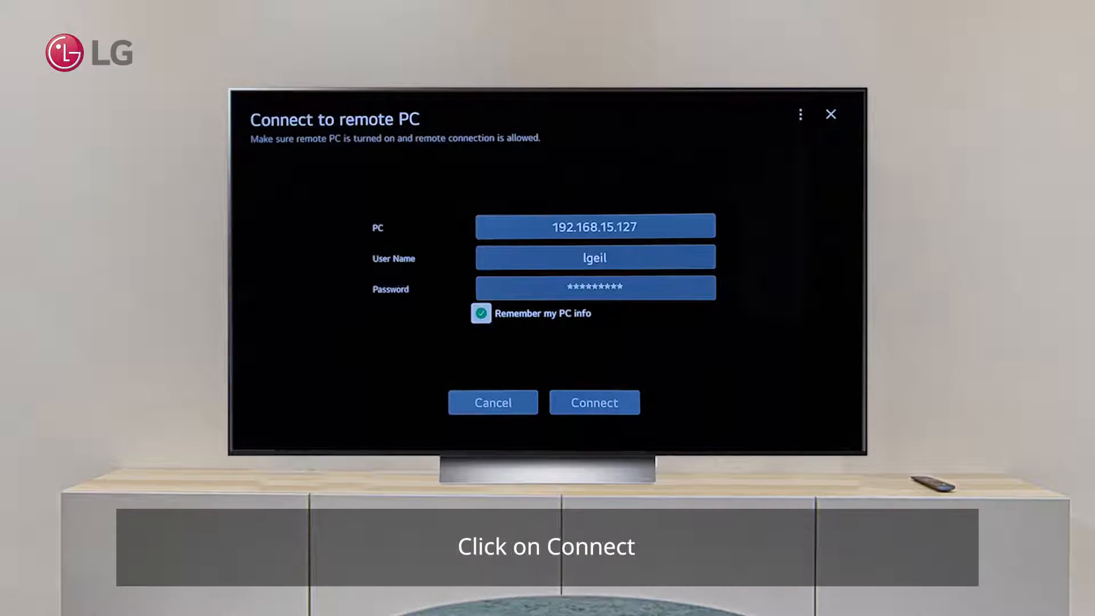
# Step: Connect to the remote PC so its Windows desktop appears on the TV
pyautogui.click(594, 403)
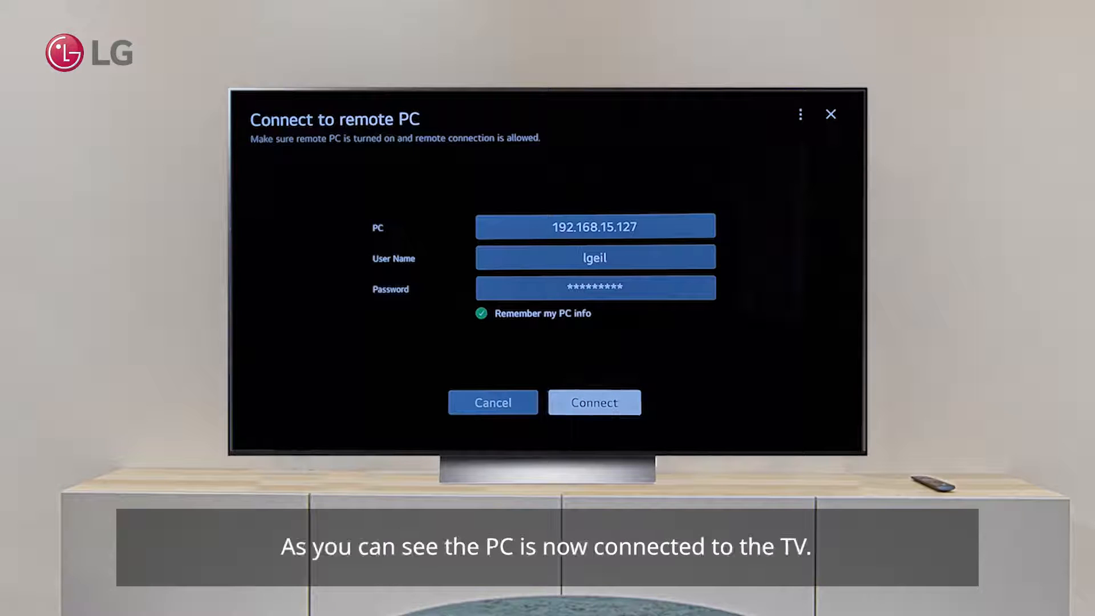
pyautogui.click(593, 402)
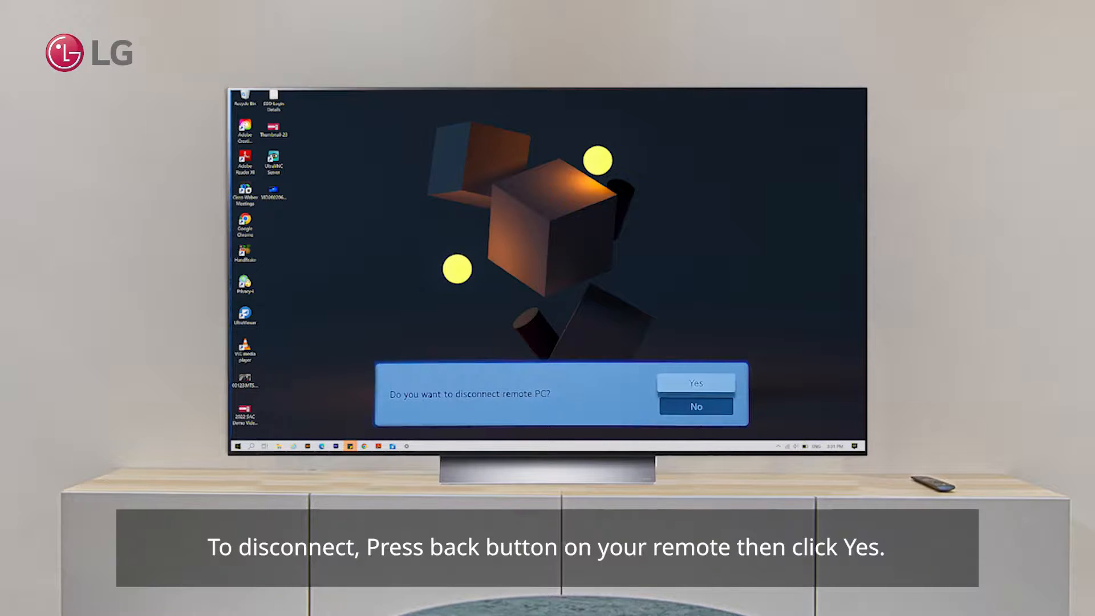
# Step: Confirm disconnecting the remote PC and bring up the app's options list
pyautogui.click(695, 382)
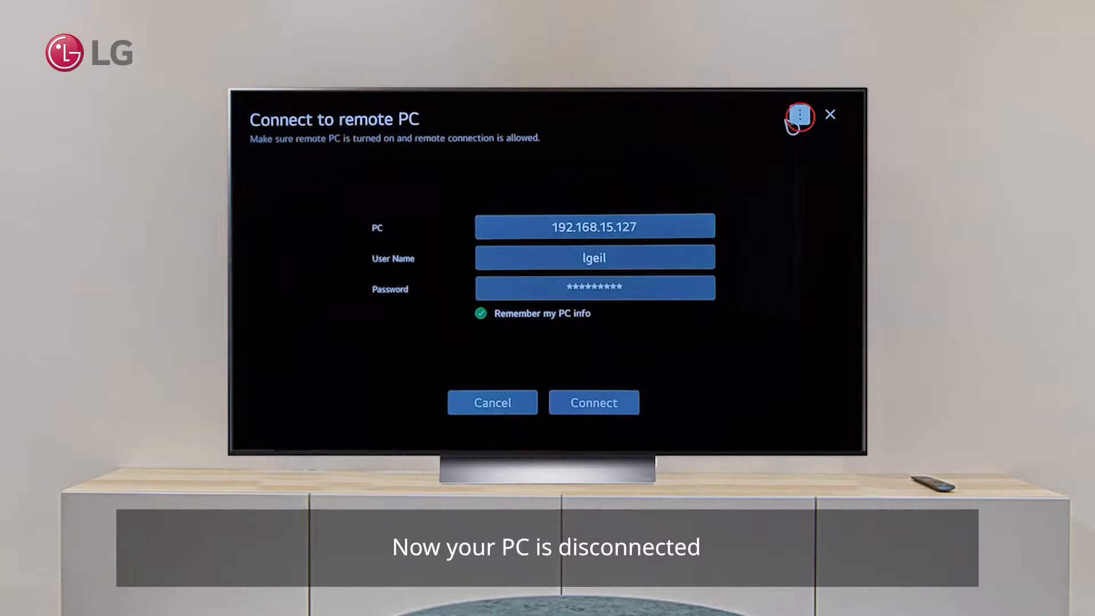
pyautogui.click(800, 114)
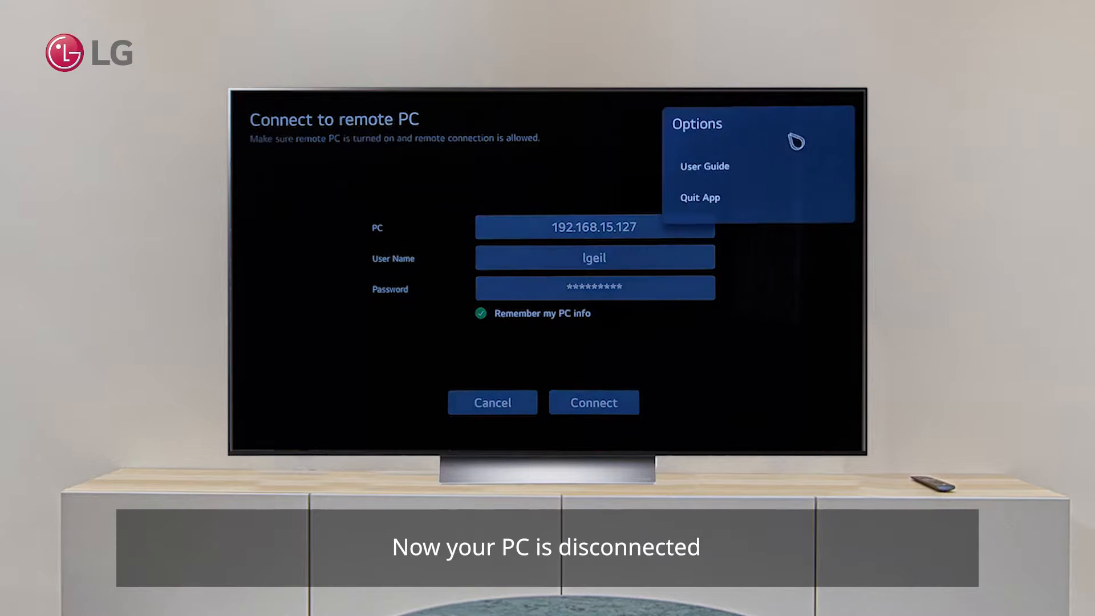